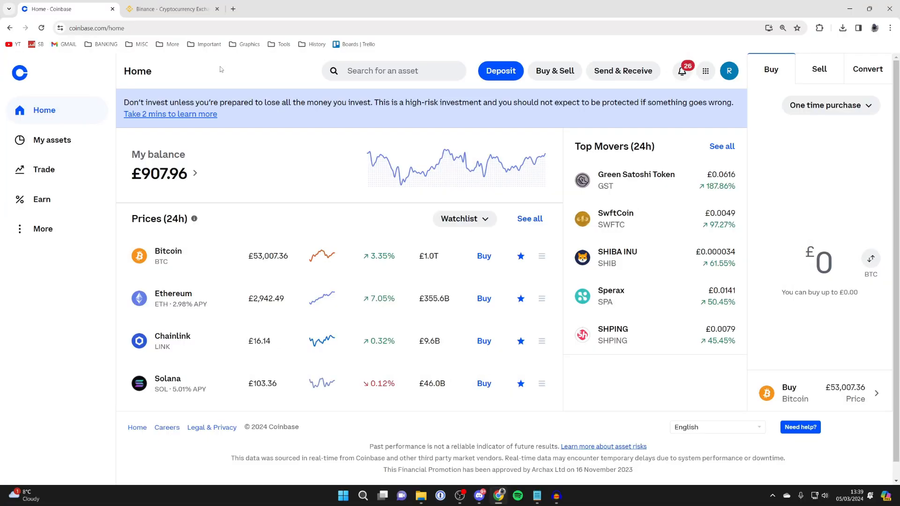
{"action": "mouse_move", "coordinate": [85, 3]}
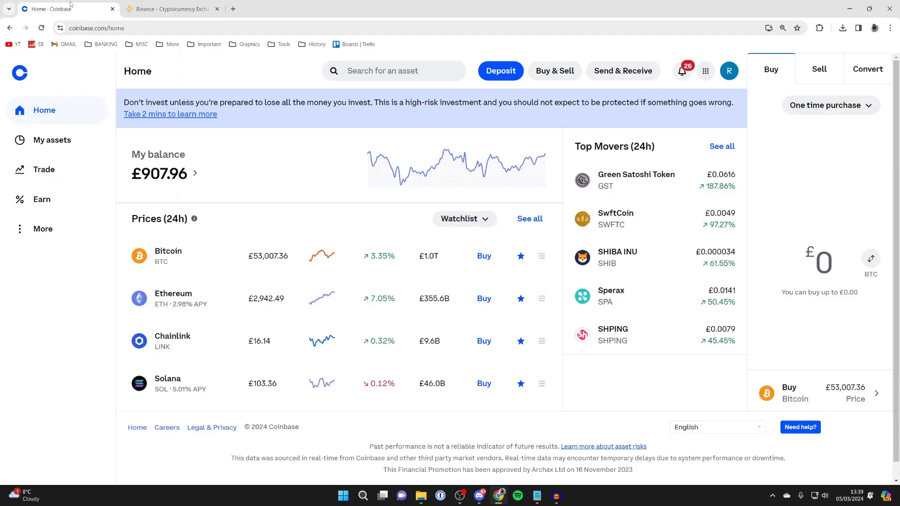
Start a crypto deposit from the Binance spot wallet
{"action": "left_click", "coordinate": [173, 8]}
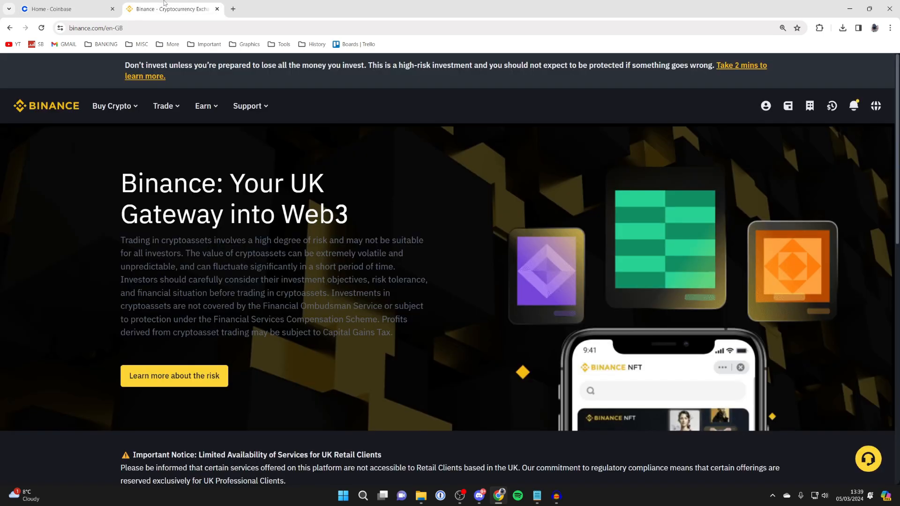
{"action": "left_click", "coordinate": [787, 105]}
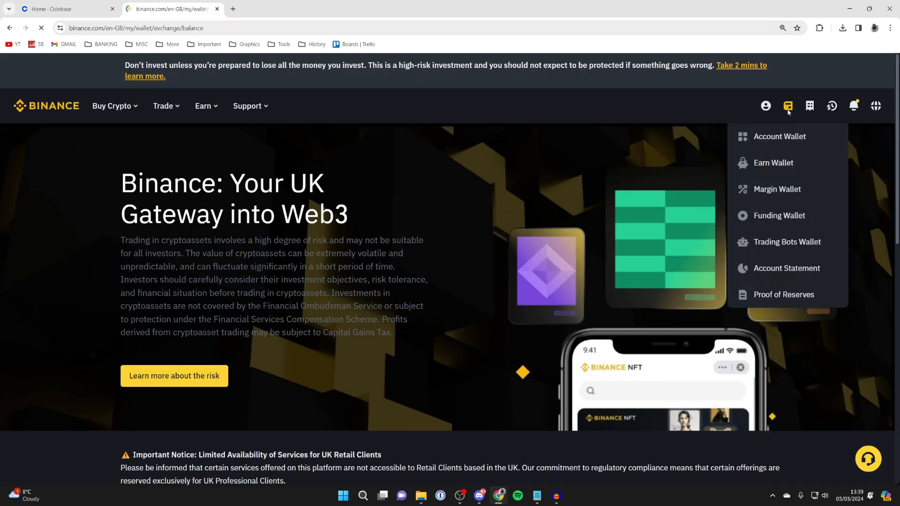
{"action": "left_click", "coordinate": [779, 136]}
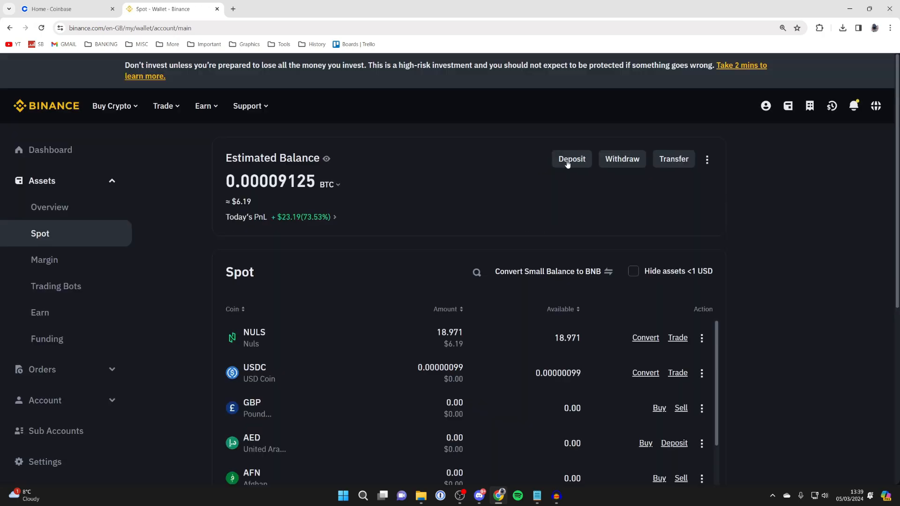
{"action": "left_click", "coordinate": [571, 159]}
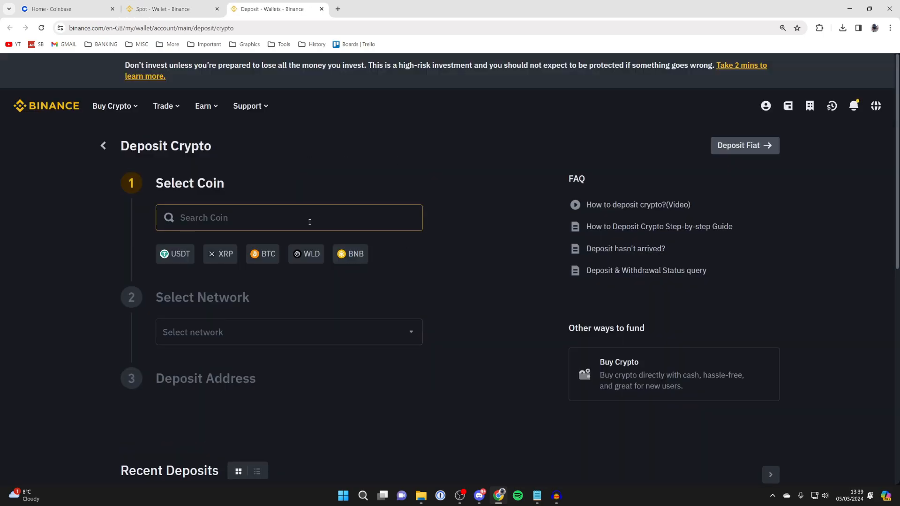
Choose LTC Litecoin as the deposit coin and list its deposit networks
{"action": "left_click", "coordinate": [289, 218]}
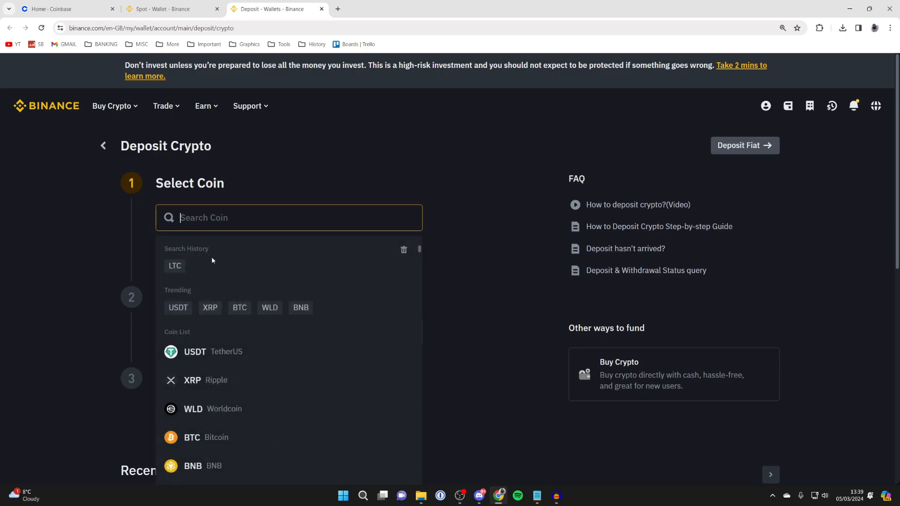
{"action": "type", "text": "ltc"}
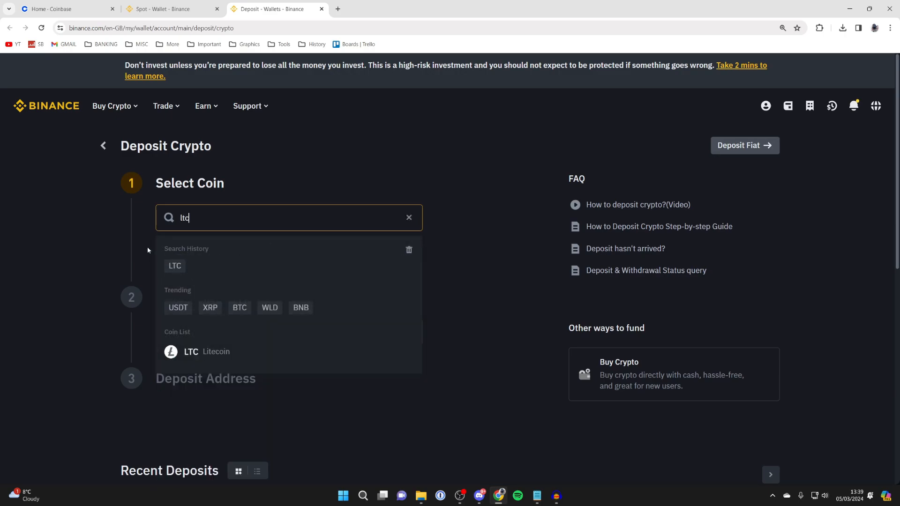
{"action": "left_click", "coordinate": [217, 352]}
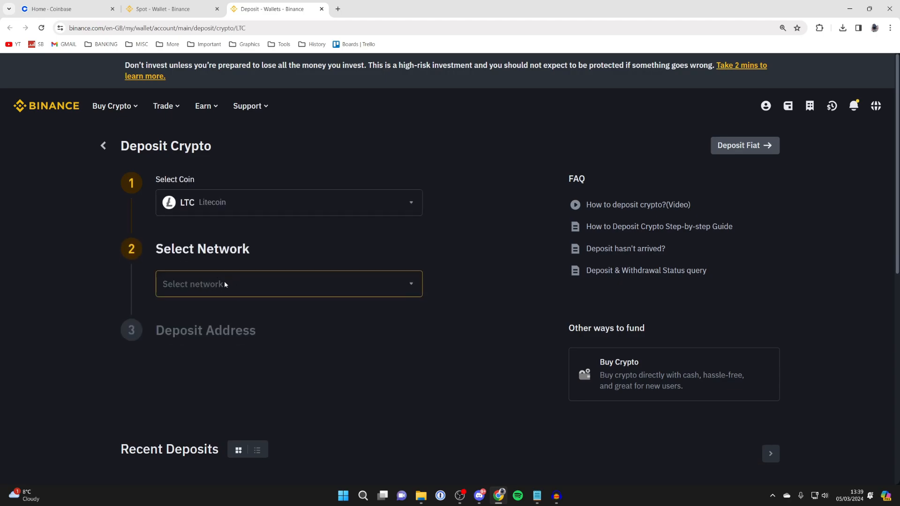
{"action": "left_click", "coordinate": [286, 283]}
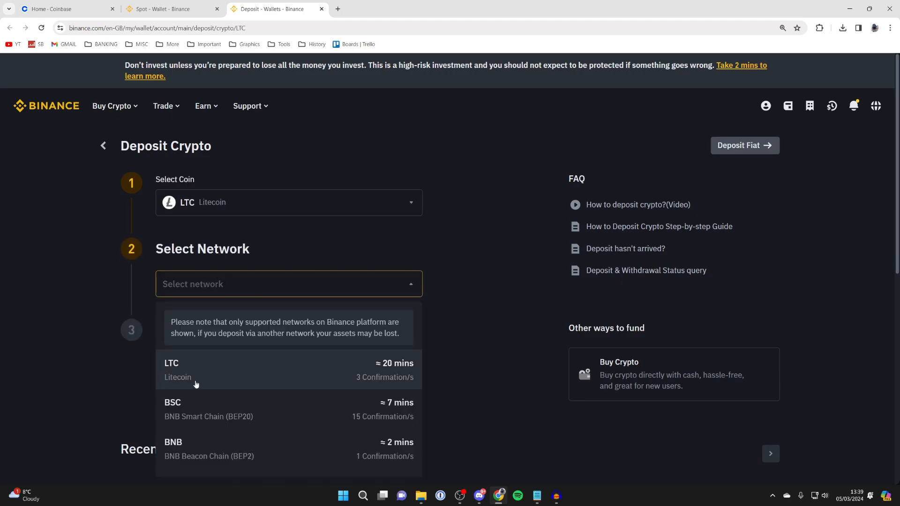
{"action": "mouse_move", "coordinate": [210, 376]}
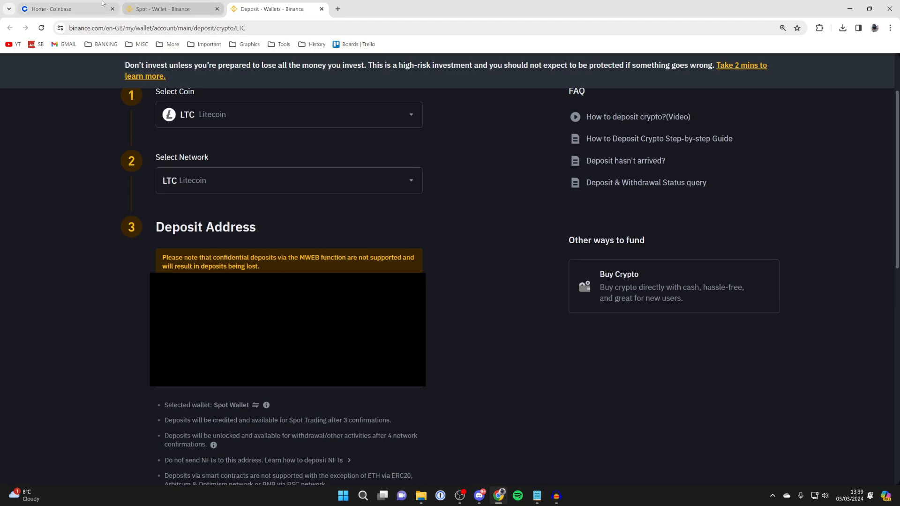
In Coinbase, set up a send of the whole Litecoin balance (£4.98) and preview it
{"action": "left_click", "coordinate": [63, 9]}
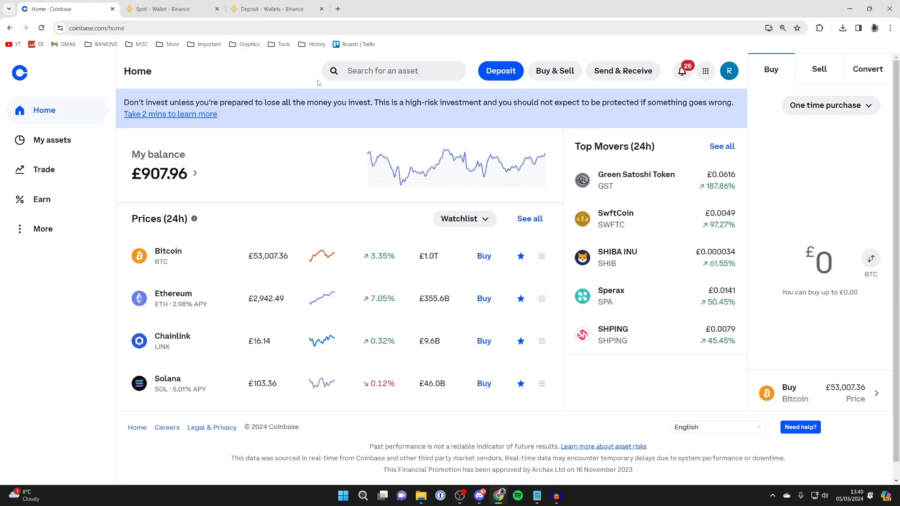
{"action": "left_click", "coordinate": [622, 70]}
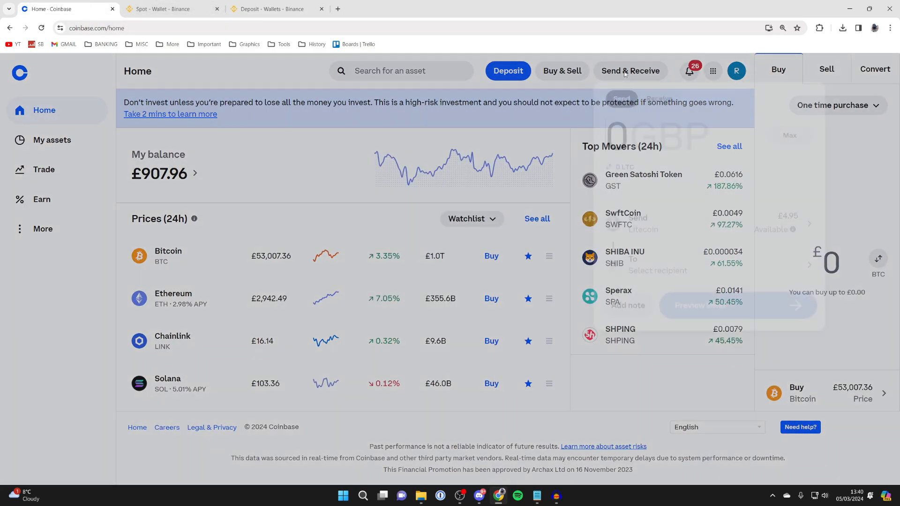
{"action": "left_click", "coordinate": [630, 70]}
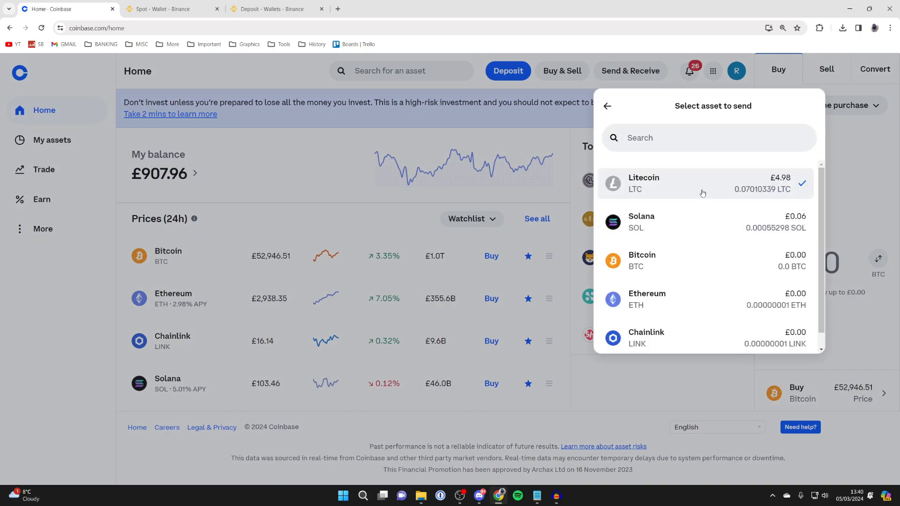
{"action": "left_click", "coordinate": [702, 183]}
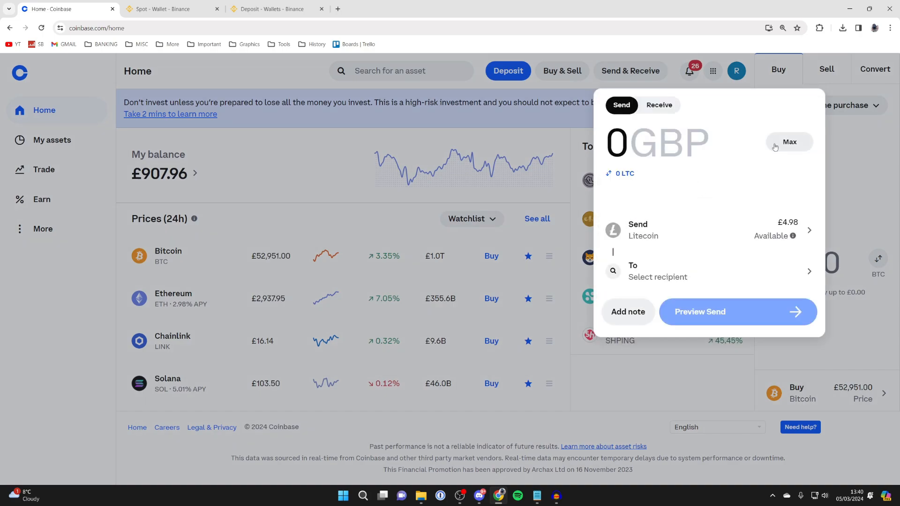
{"action": "left_click", "coordinate": [789, 142]}
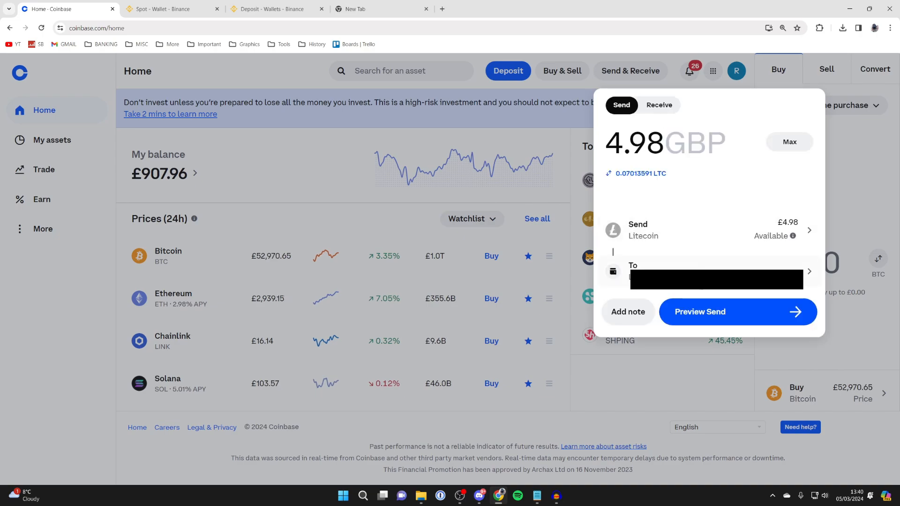
{"action": "left_click", "coordinate": [738, 312]}
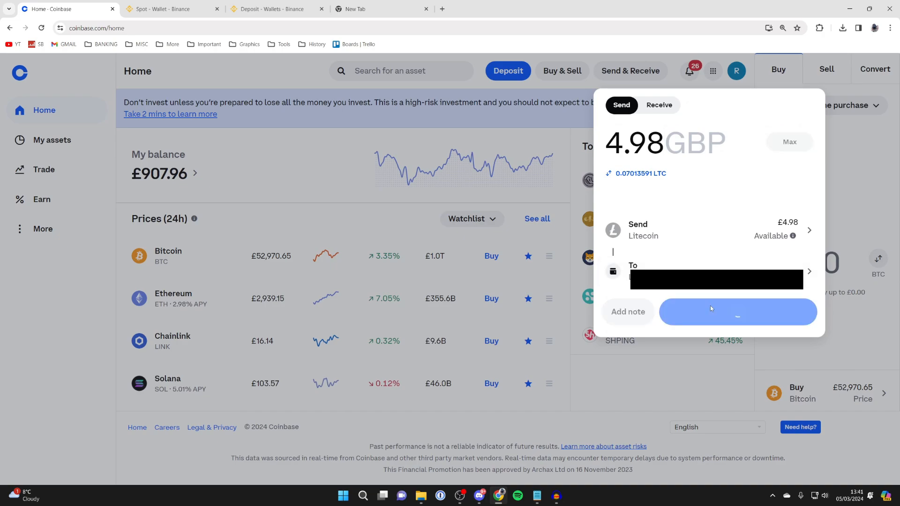
{"action": "left_click", "coordinate": [736, 311]}
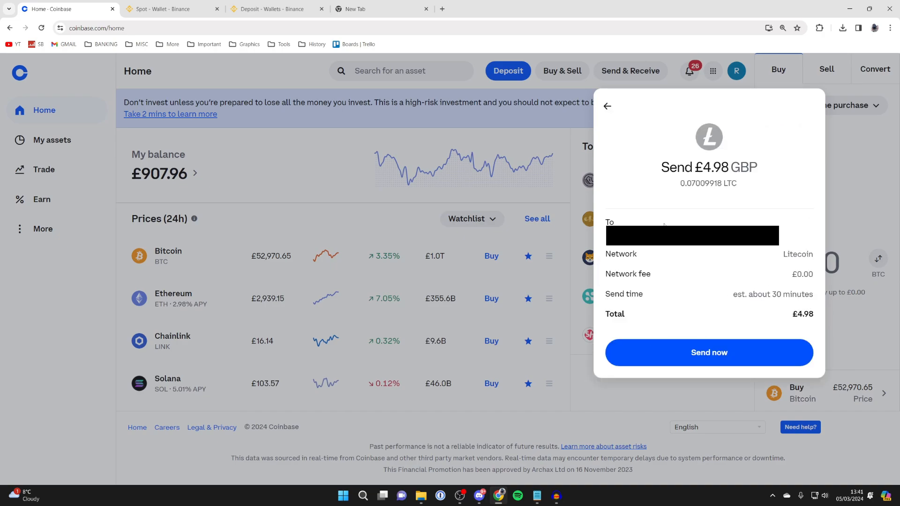
{"action": "mouse_move", "coordinate": [734, 332]}
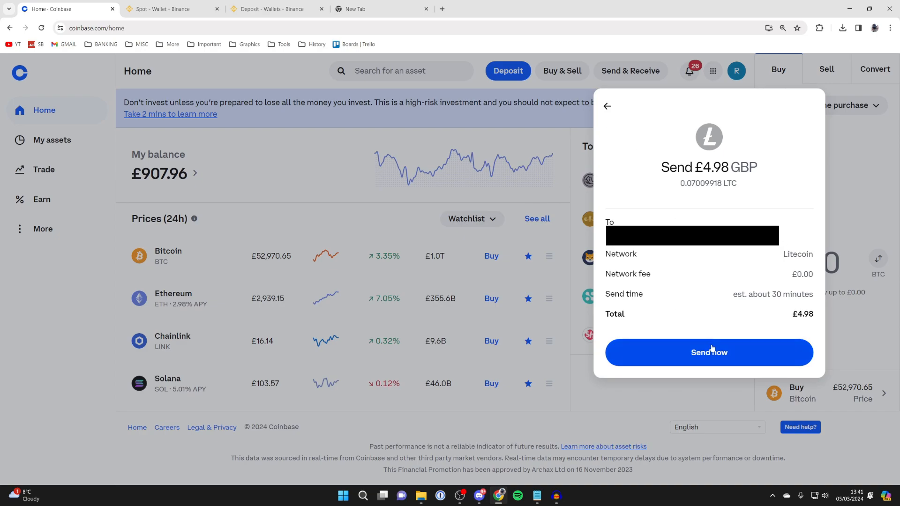
{"action": "left_click", "coordinate": [708, 352]}
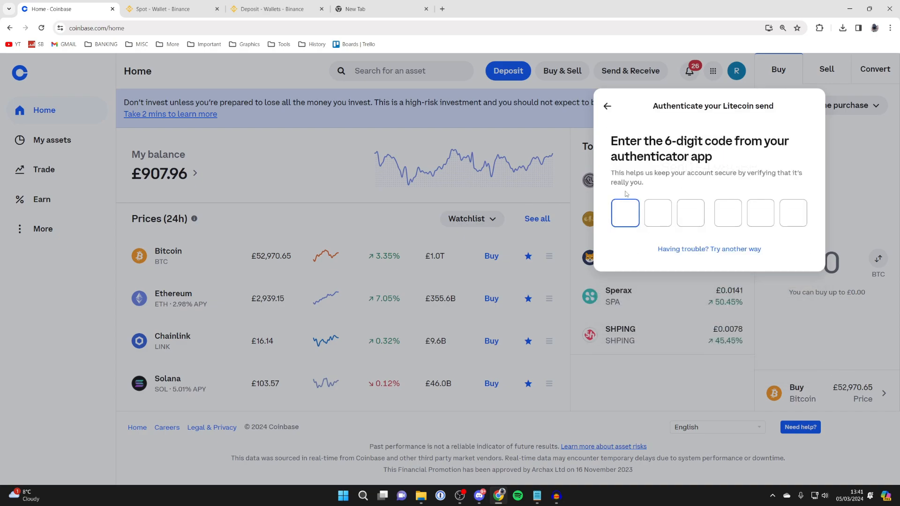
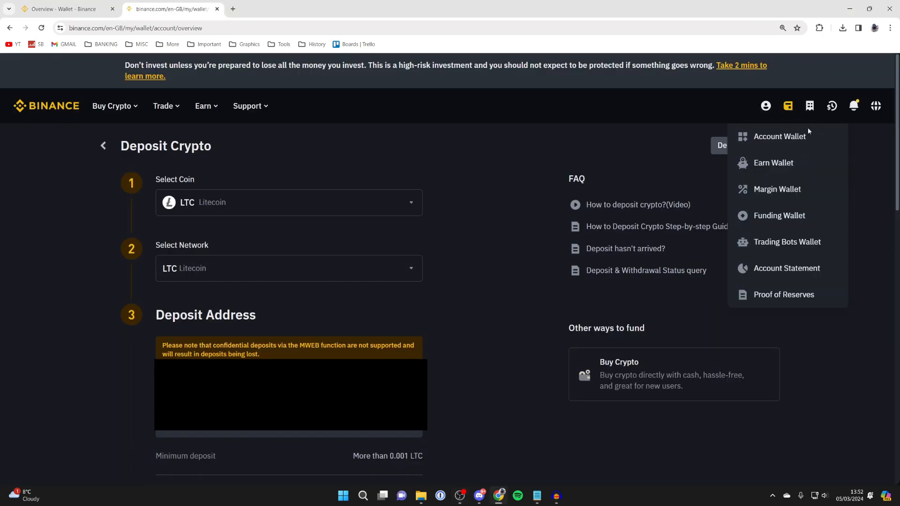
View the Binance account wallet's My Assets list showing 0.07009918 LTC
{"action": "left_click", "coordinate": [779, 137]}
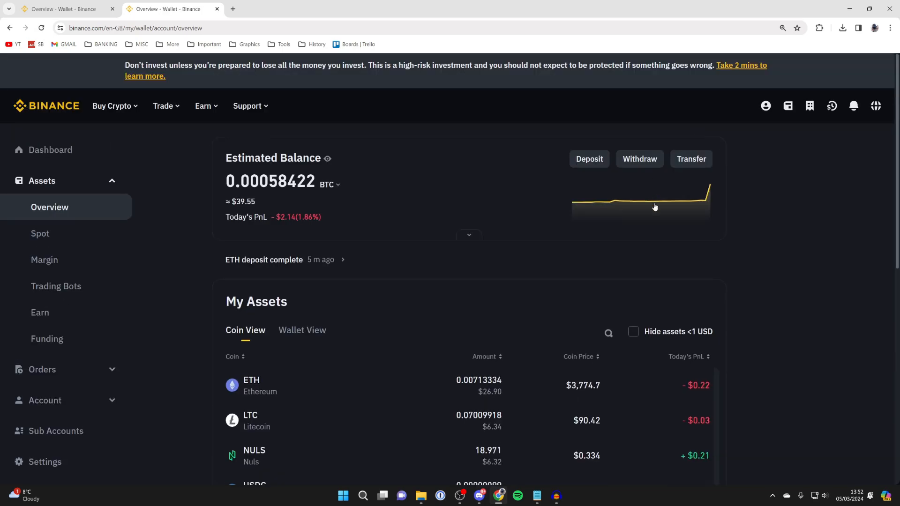
{"action": "scroll", "scroll_direction": "down", "scroll_amount": 3}
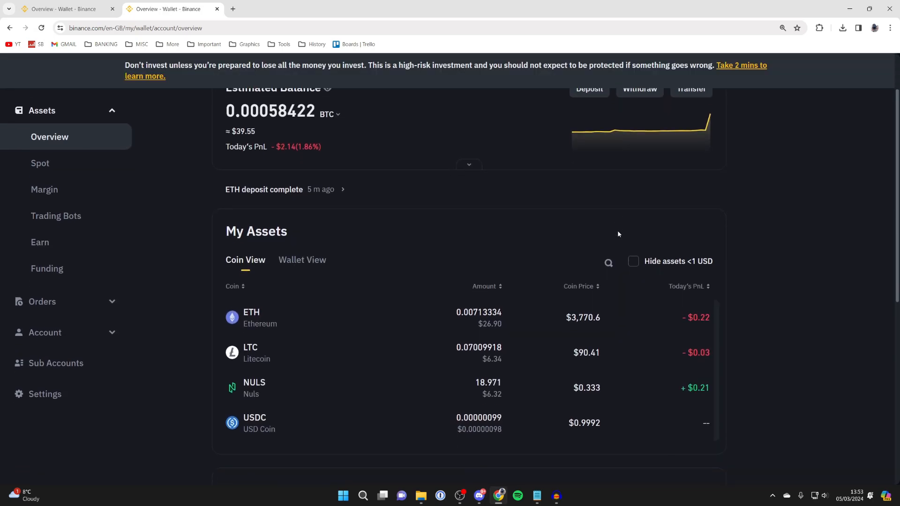
{"action": "scroll", "scroll_direction": "down", "scroll_amount": 3}
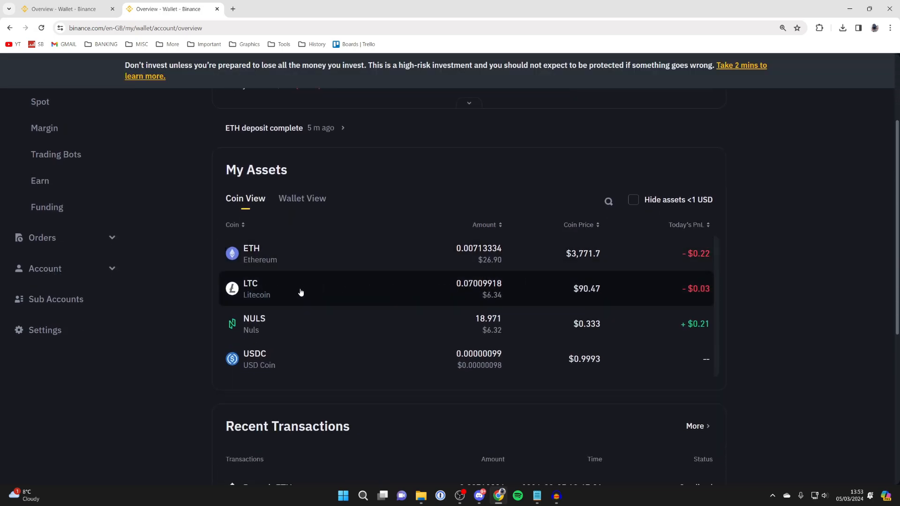